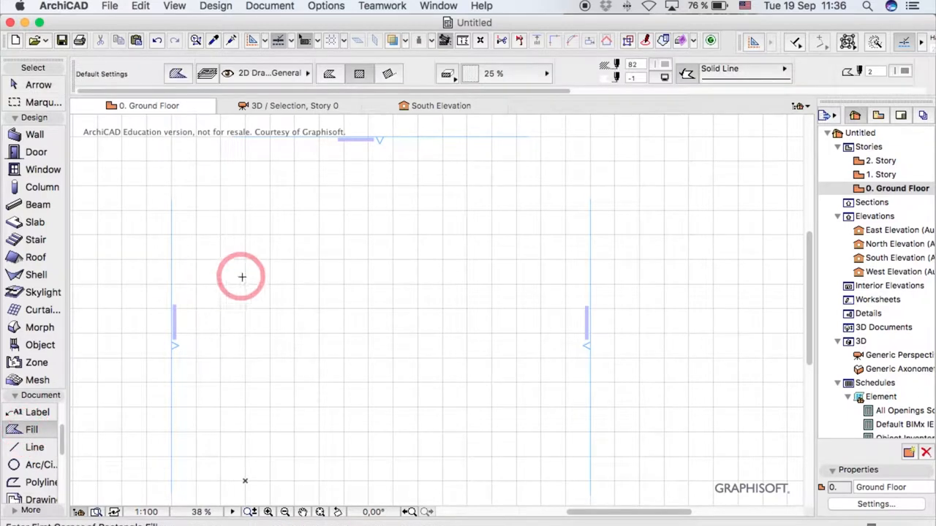
- Draw a rectangular fill and drag-copy circular holes into it
drag(242, 276, 539, 422)
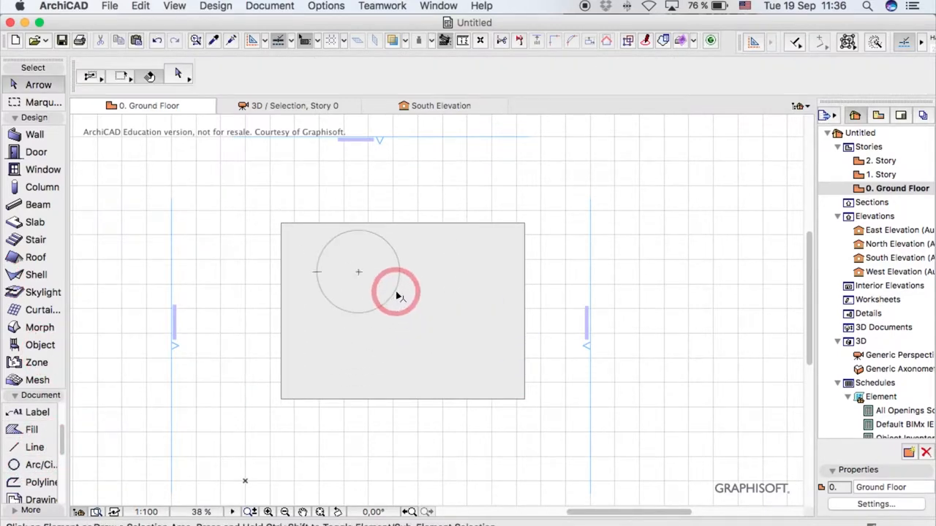
click(397, 292)
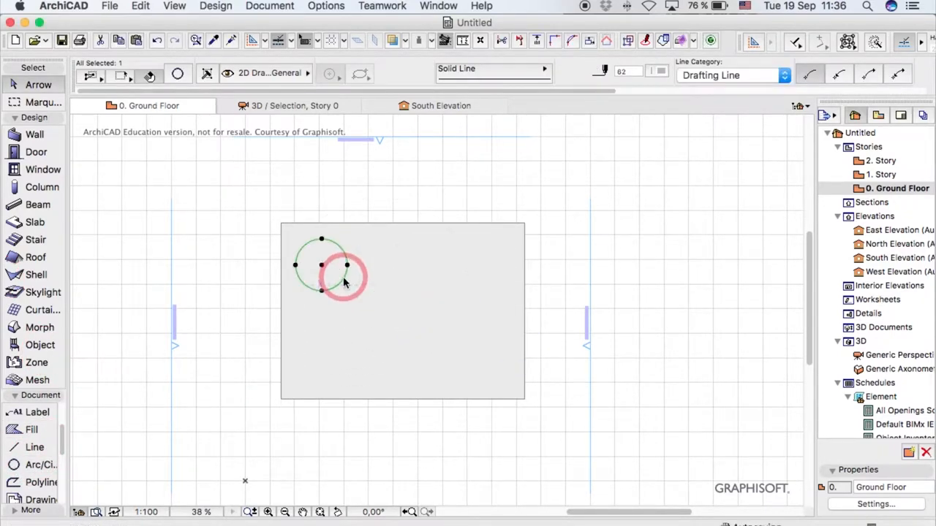
drag(343, 282, 402, 354)
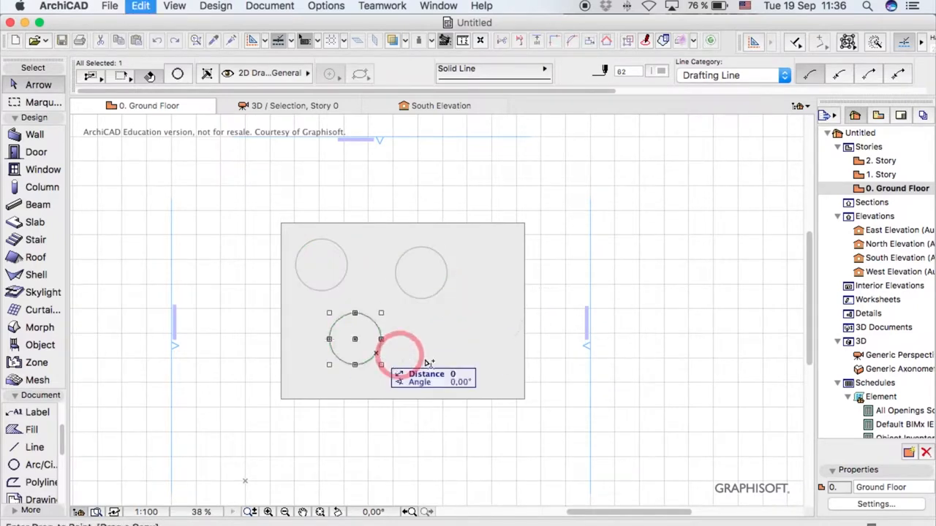
drag(355, 340, 421, 300)
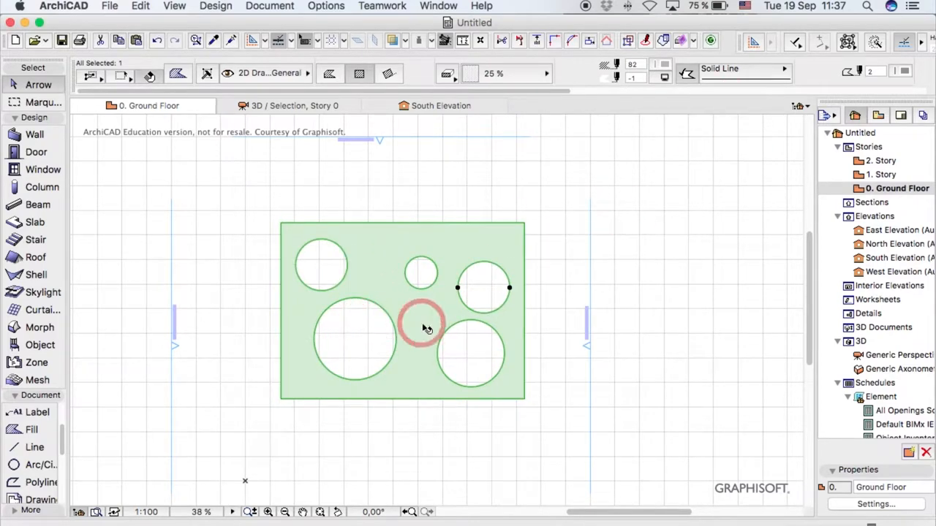
- Select the whole perforated fill and copy it with Cmd+C
click(551, 302)
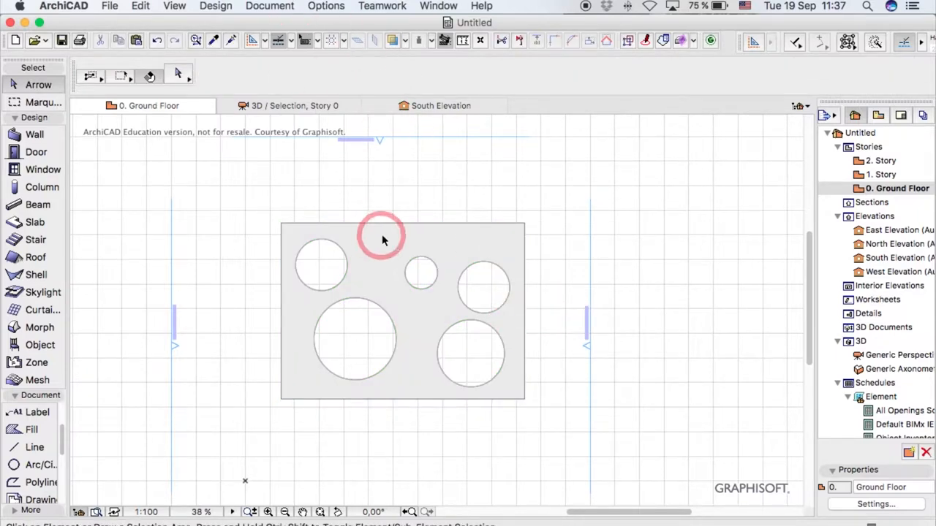
click(380, 242)
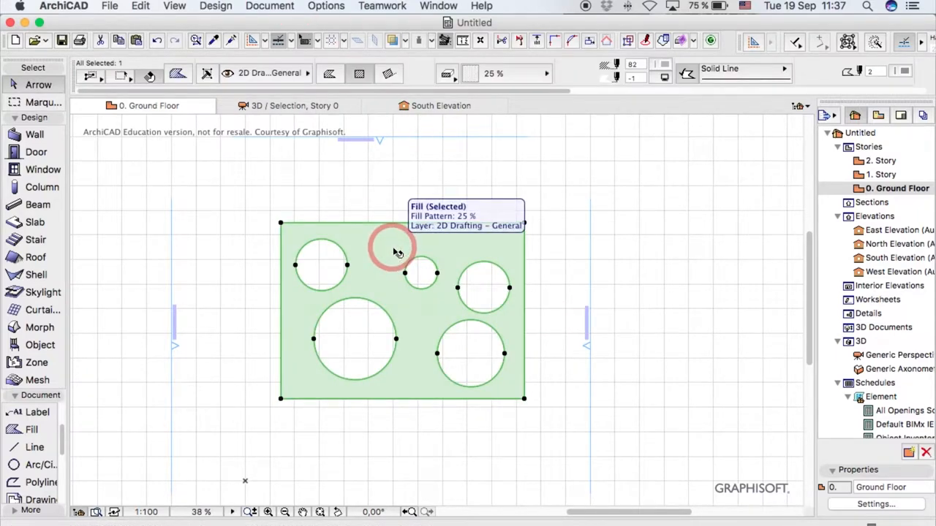
key(cmd+c)
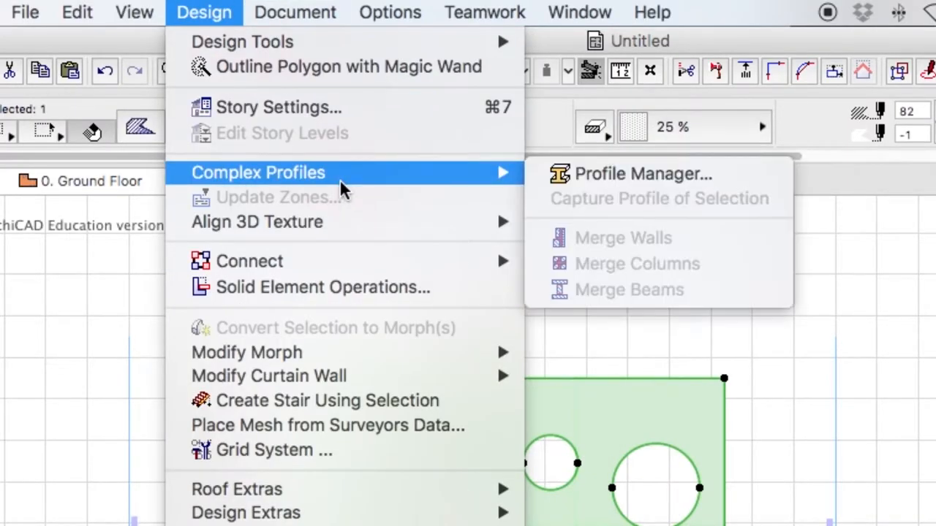
- Paste the fill into the Profile Manager editor at the centre of the current view
click(643, 173)
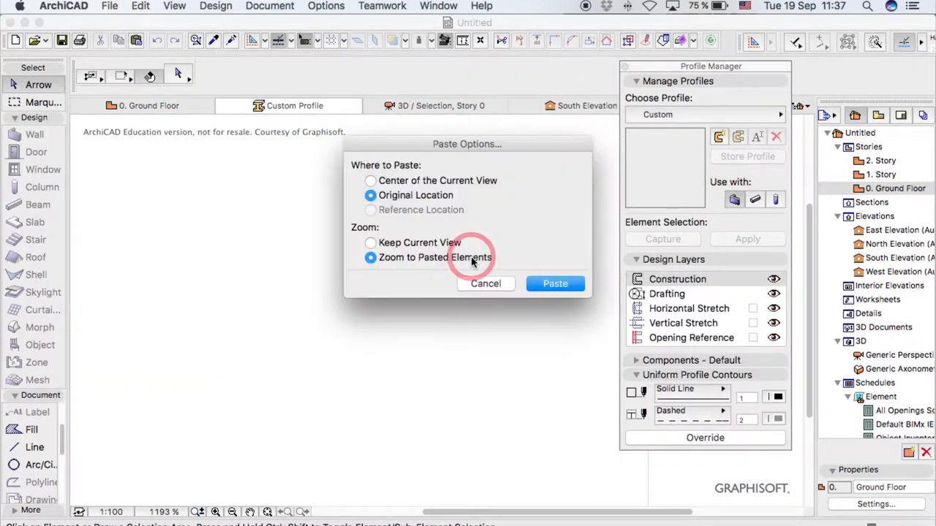
click(370, 180)
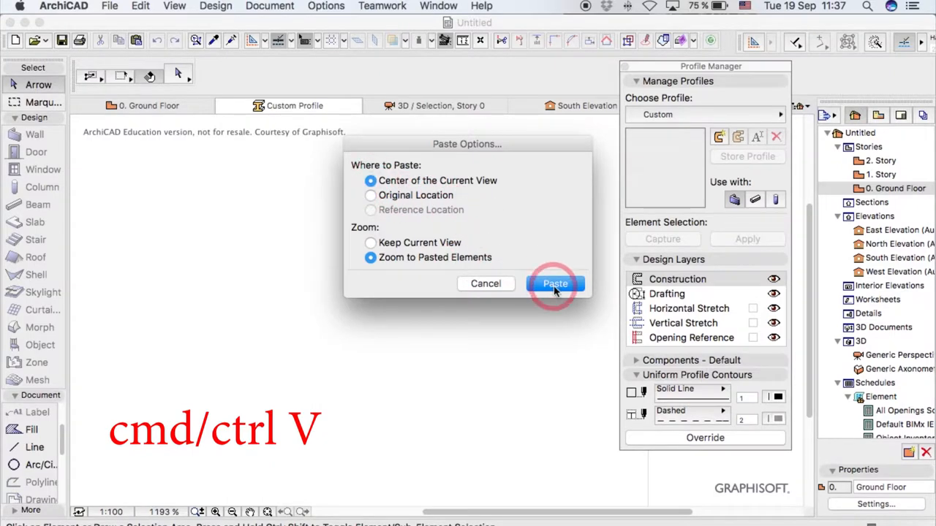
click(555, 283)
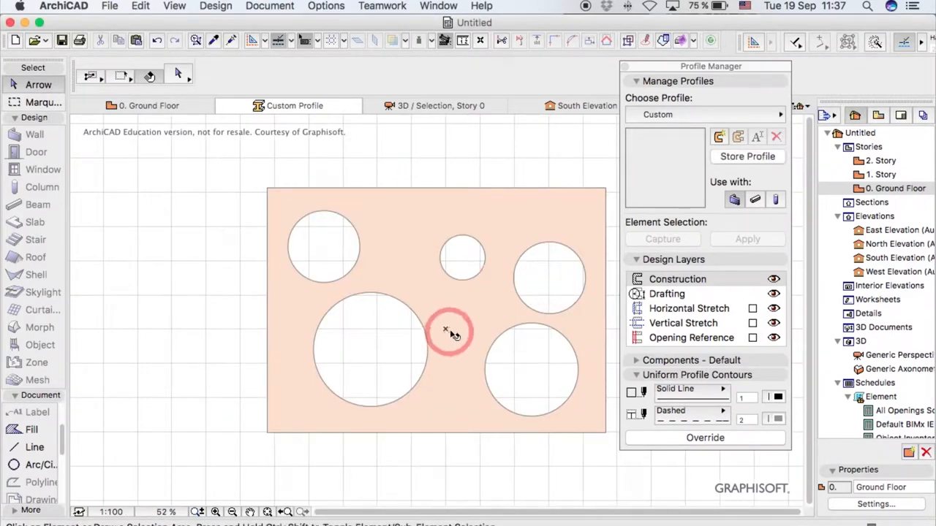
- Select the pasted perforated shape in the Custom Profile window
click(445, 329)
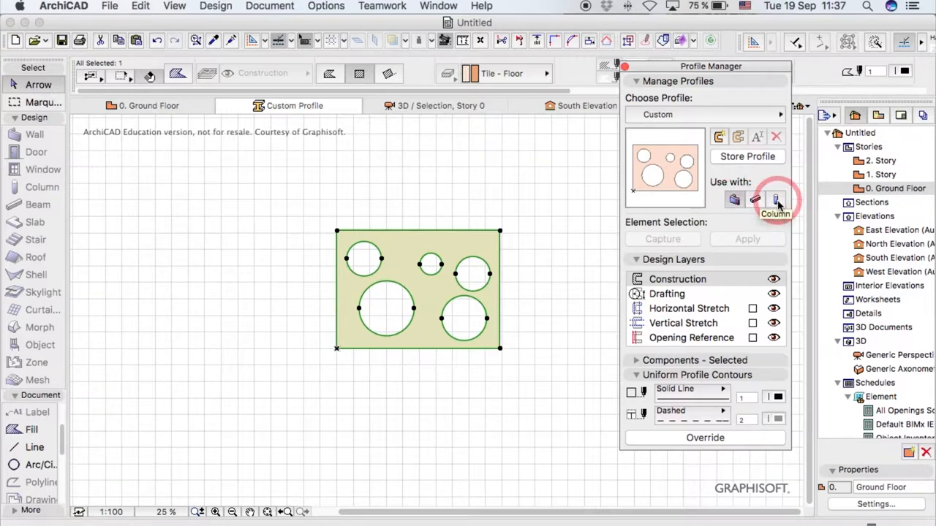
mouse_move(691, 263)
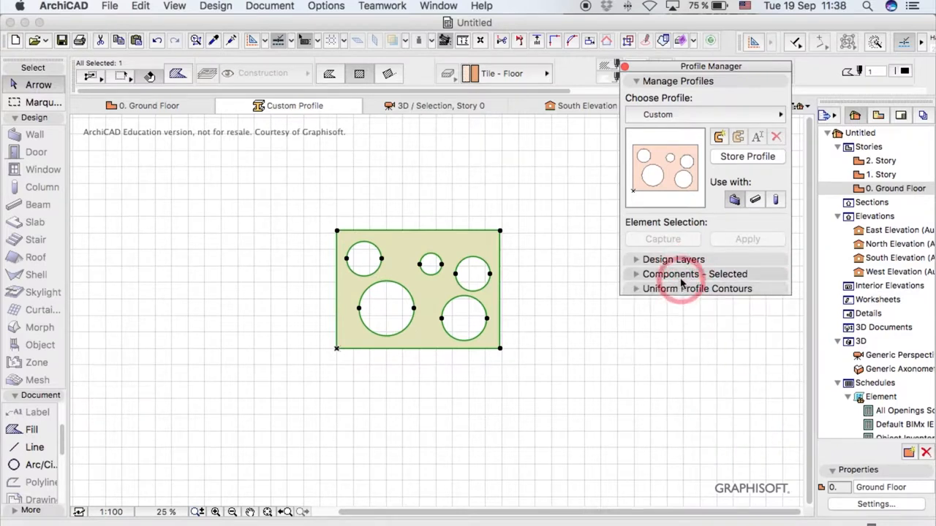
- Override the core component surfaces with Brick - Aged Natural
click(694, 273)
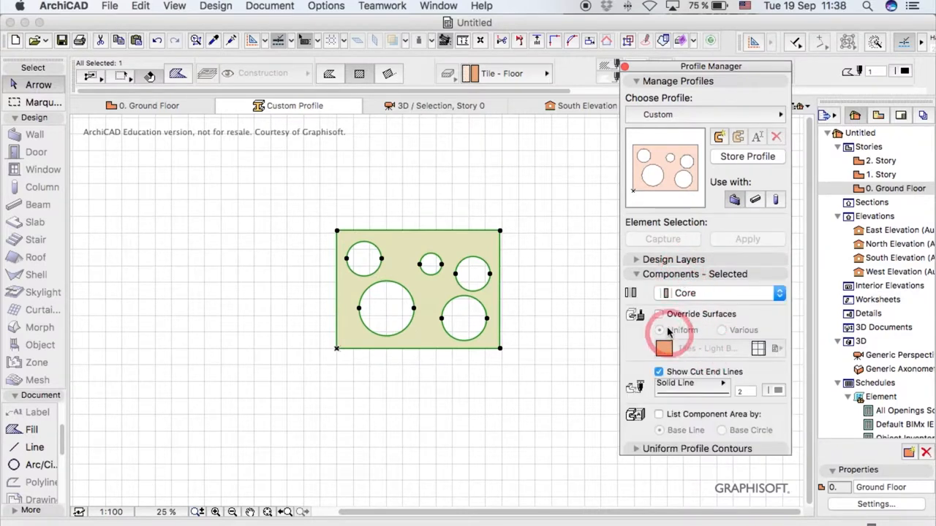
click(658, 314)
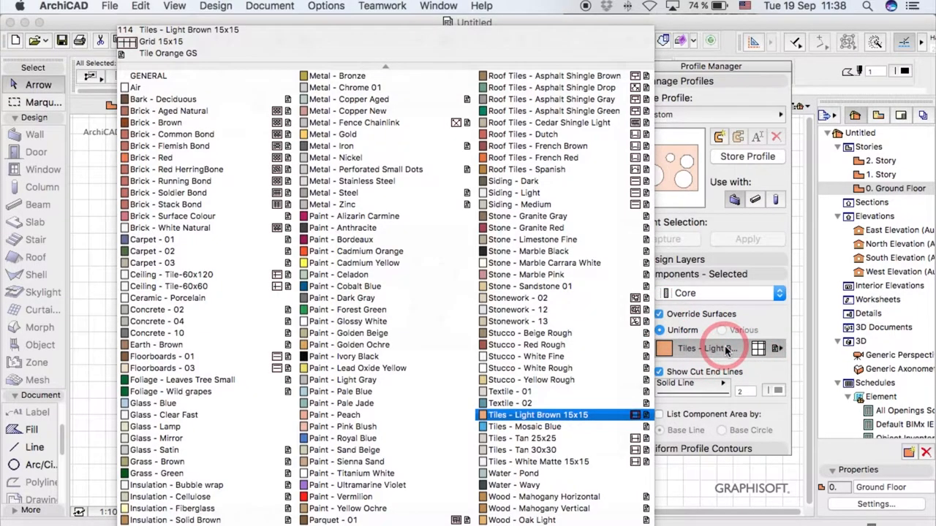
click(155, 122)
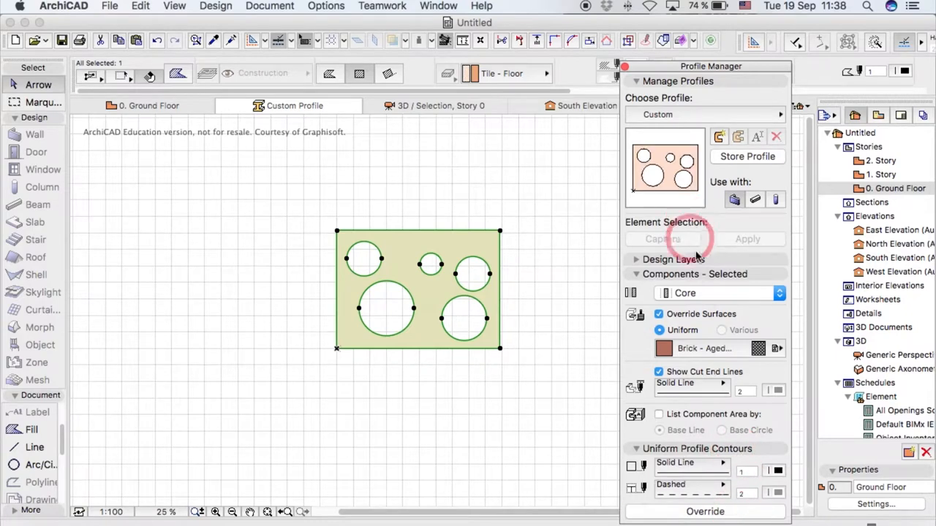
click(702, 114)
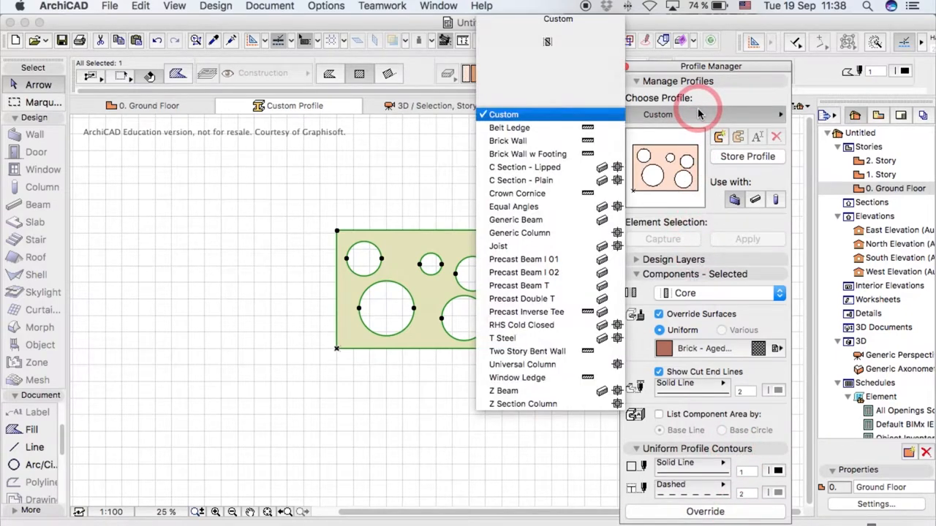
- Store the shape as a profile named 'wall with circles'
click(747, 156)
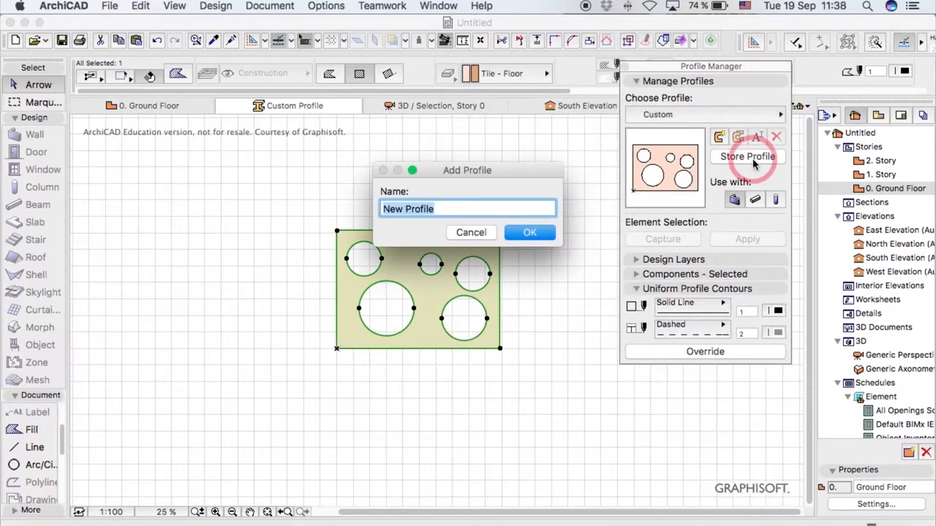
text(w)
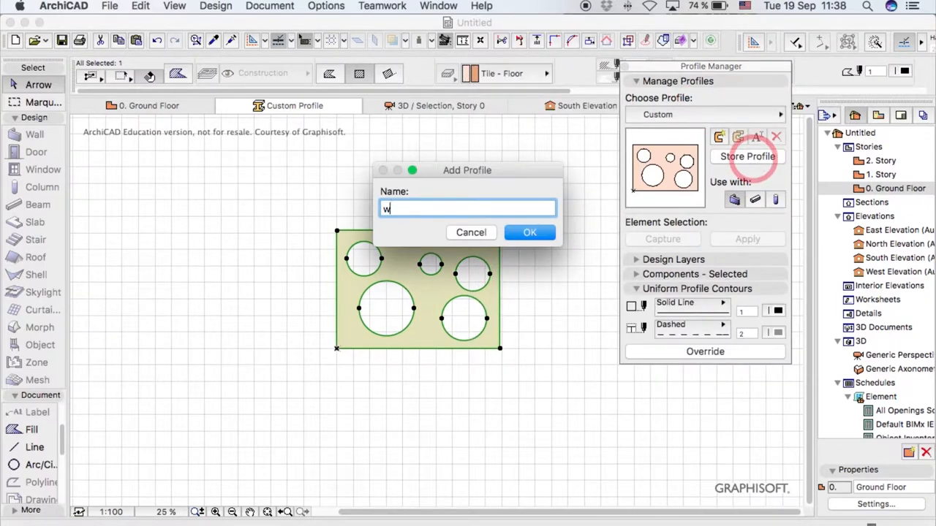
text(all with circle)
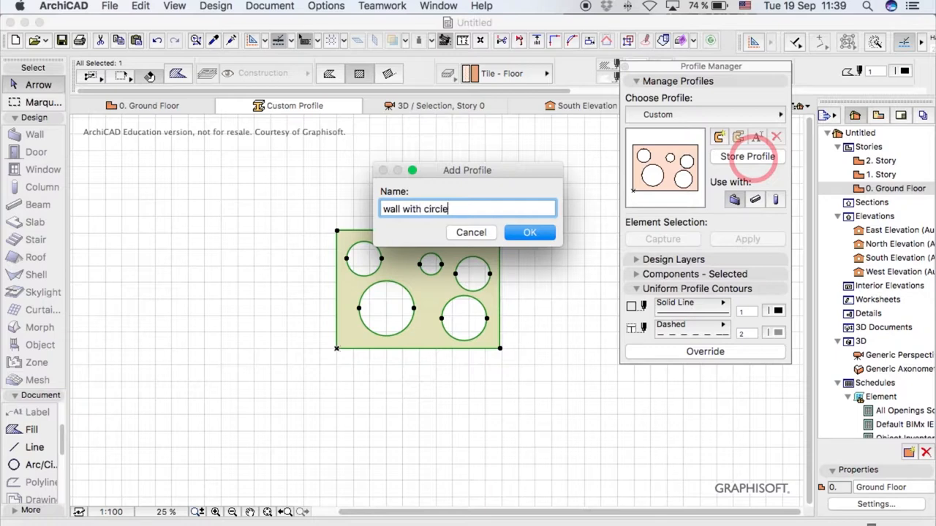
click(529, 232)
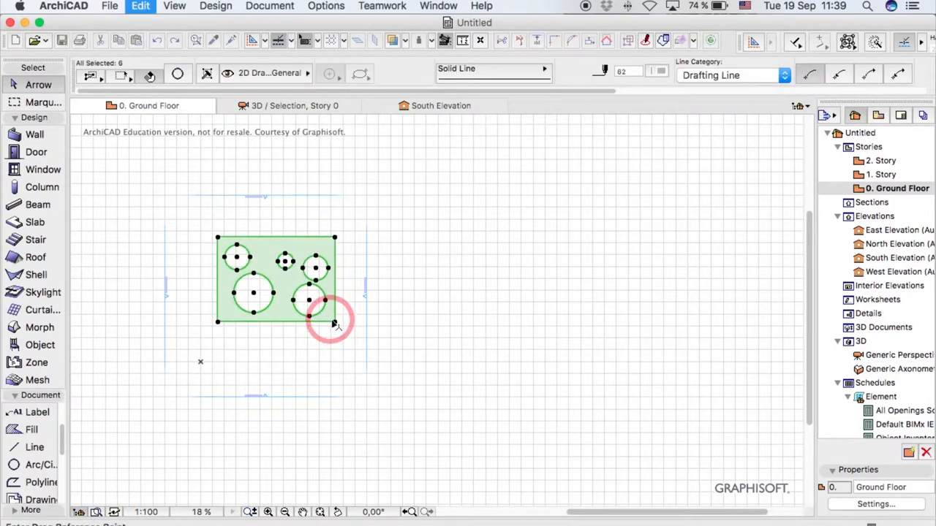
- Set default walls to Complex Profile structure using 'wall with circles'
click(81, 160)
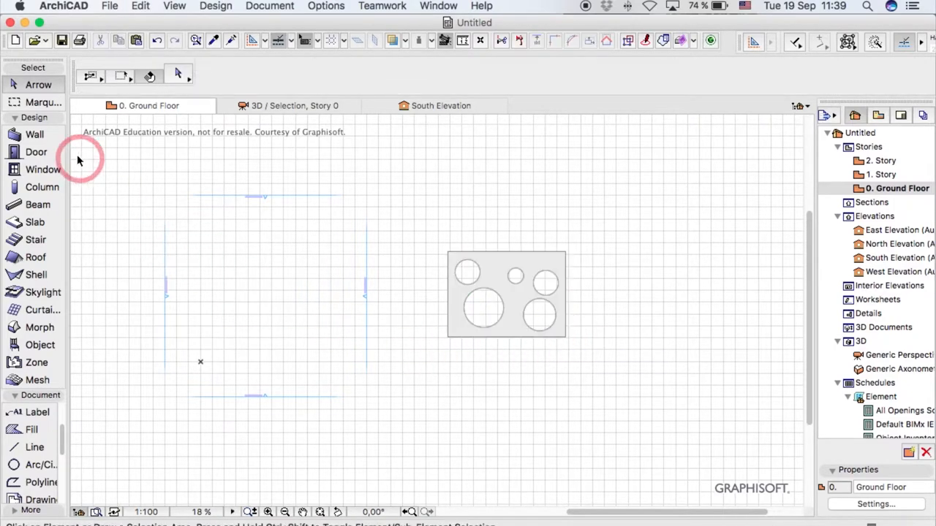
click(35, 134)
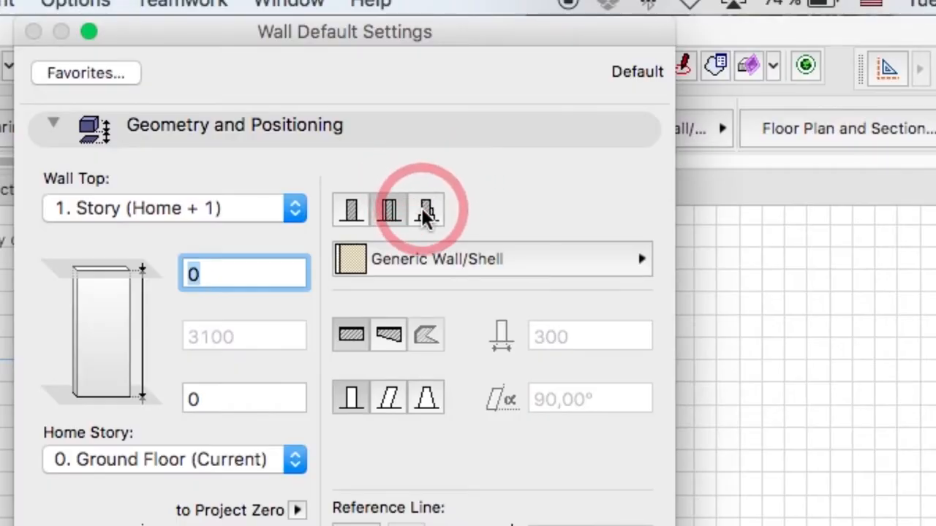
click(389, 210)
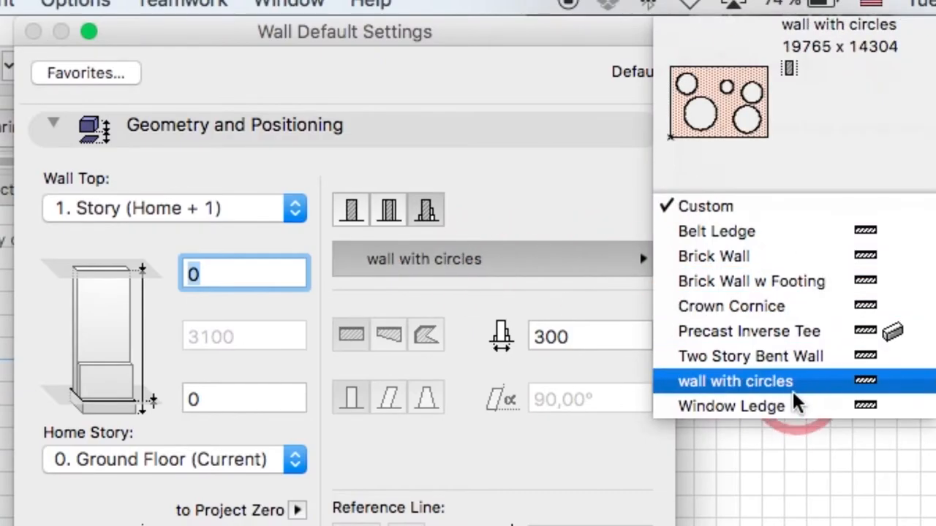
click(735, 381)
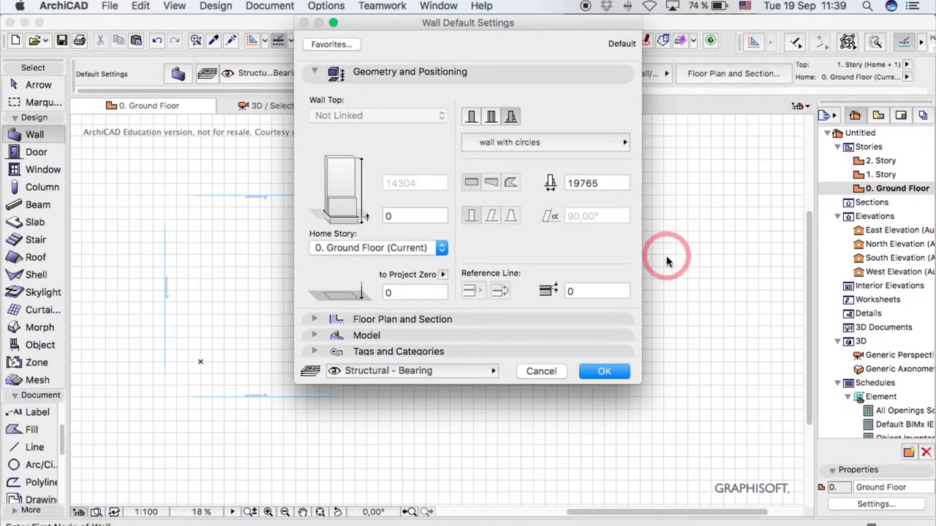
mouse_move(494, 340)
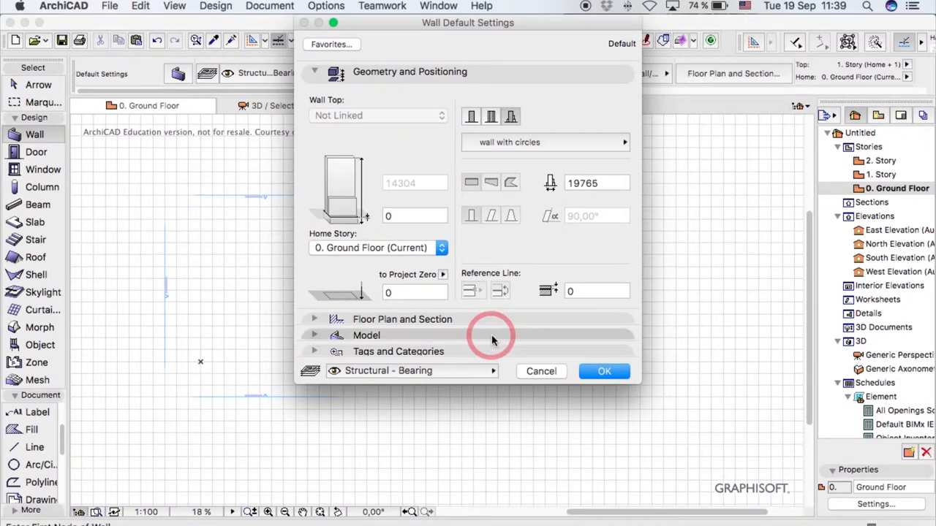
click(366, 335)
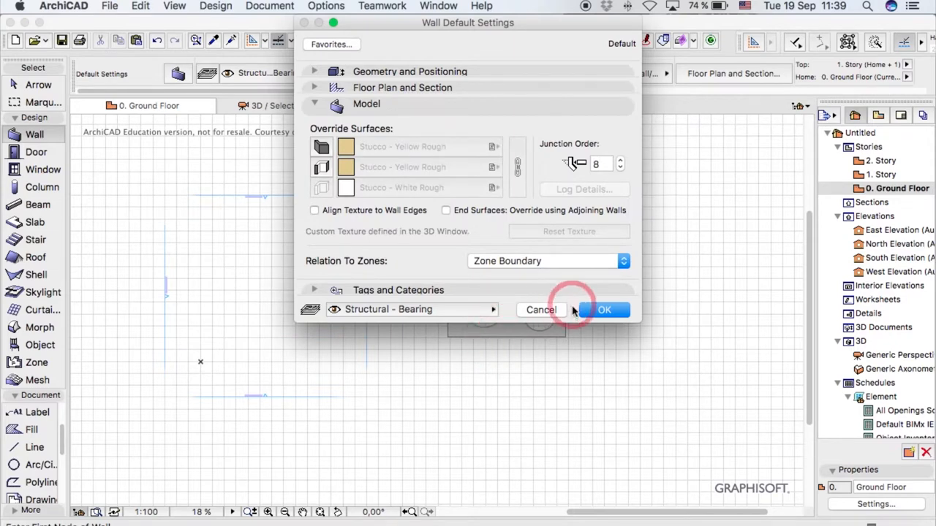
- Accept the wall defaults and draw a 300-long wall on the floor plan
click(604, 309)
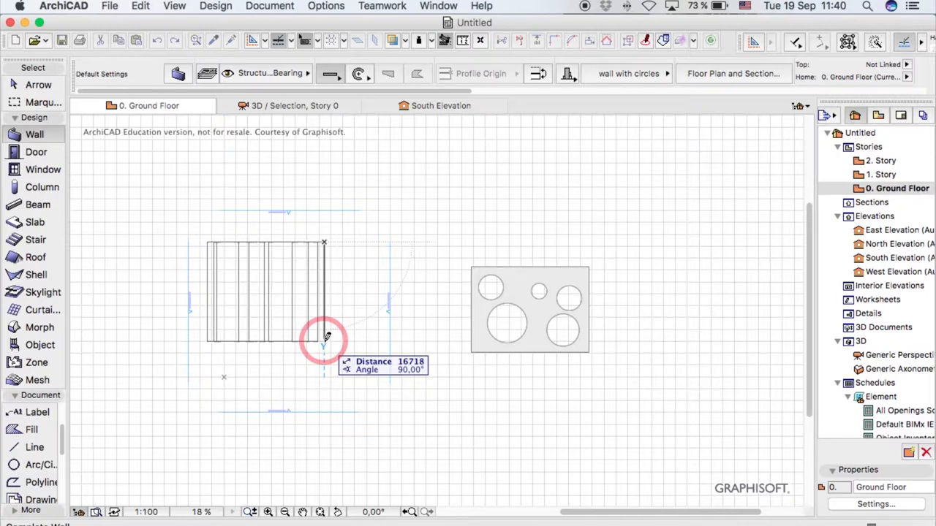
text(300)
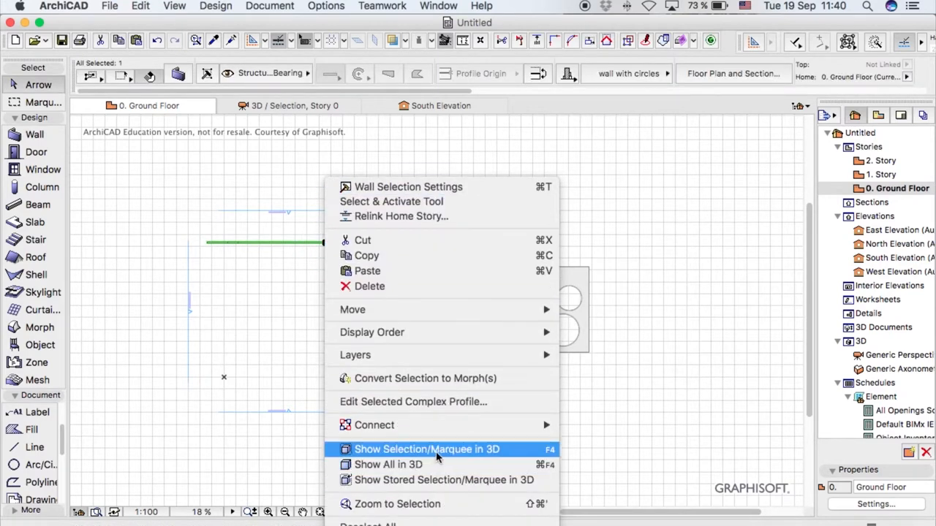
- Show the selected wall in 3D and orbit to frame the perforated brick wall
click(426, 449)
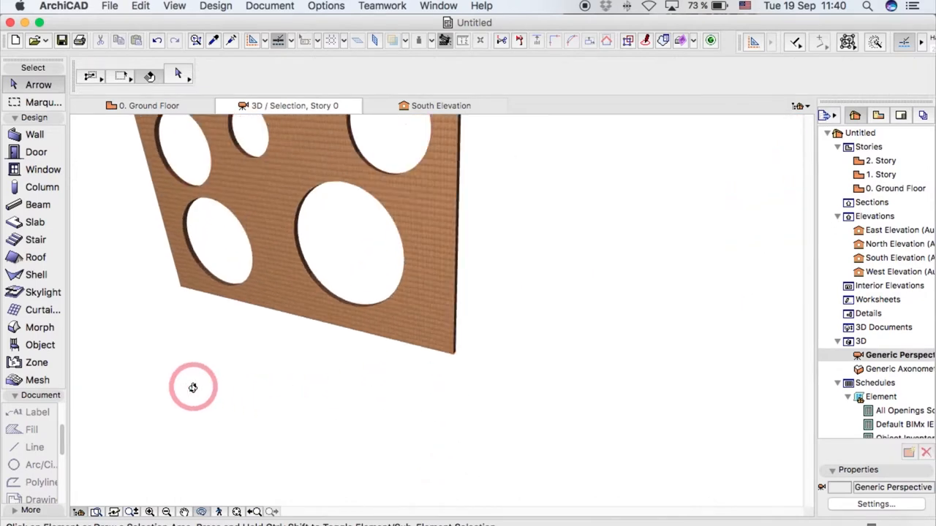
drag(193, 388, 205, 355)
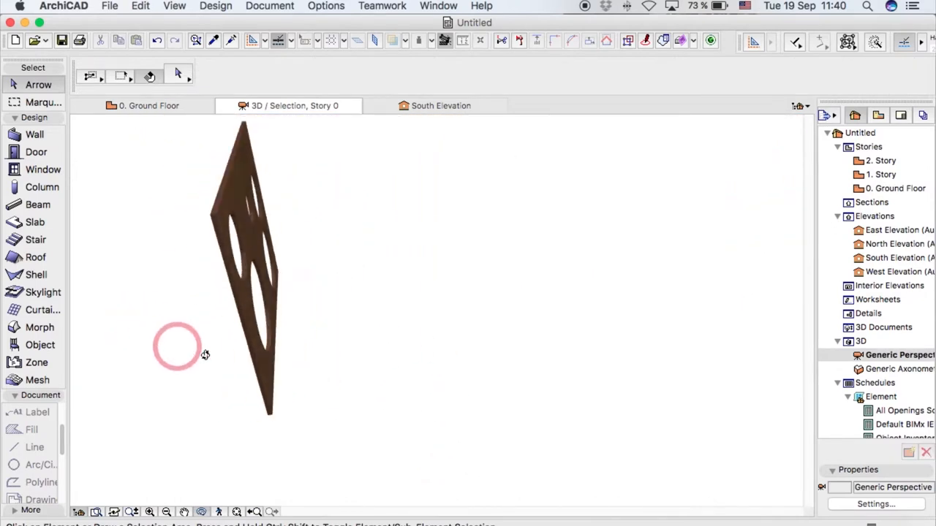
drag(205, 354, 98, 215)
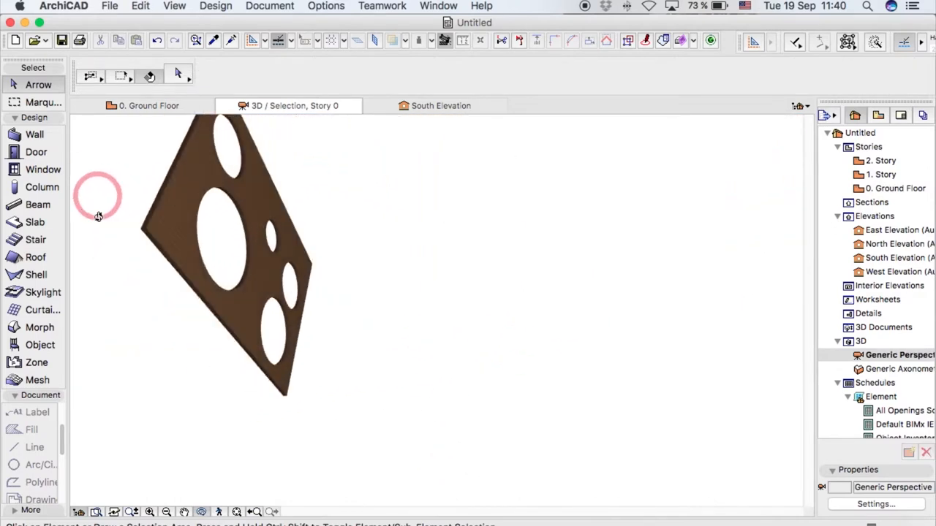
drag(99, 216, 452, 326)
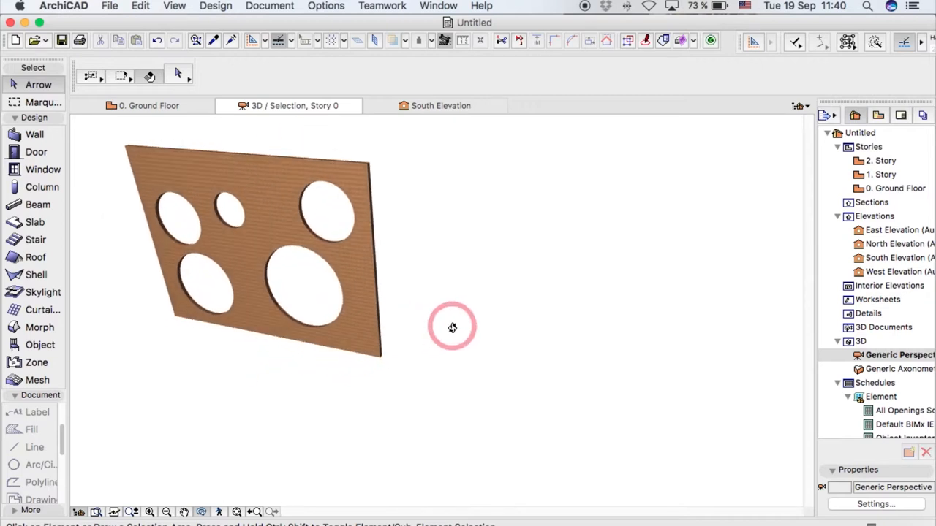
drag(452, 327, 264, 308)
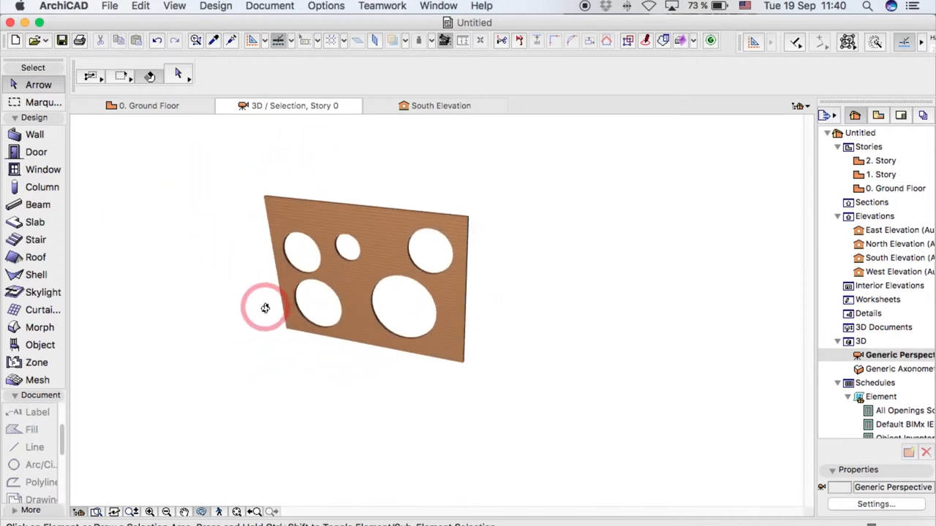